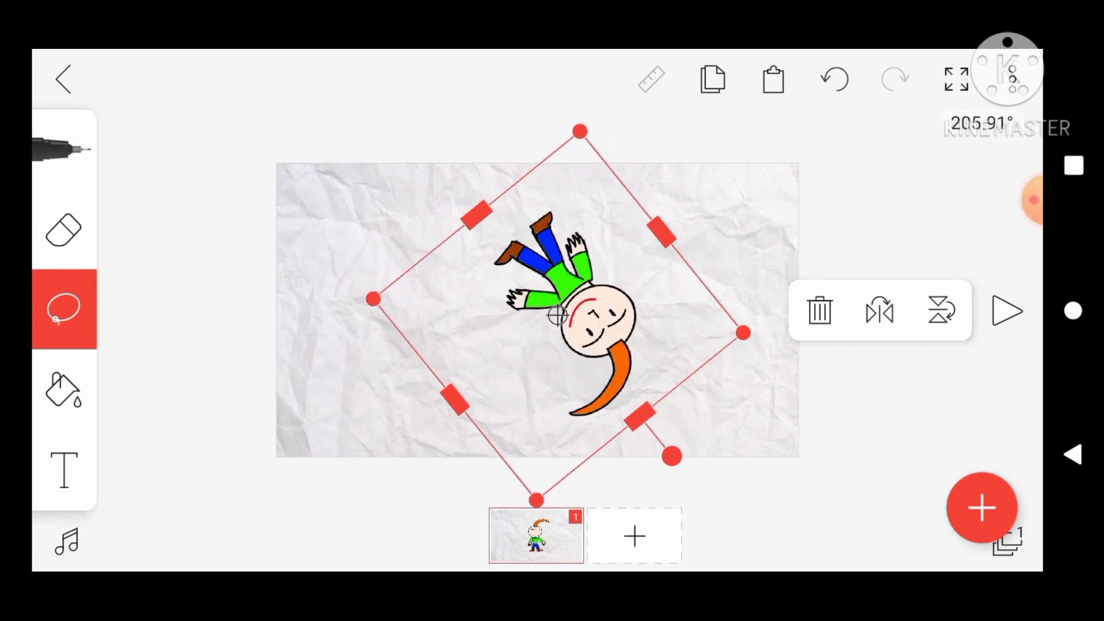
# - Rotate the lasso-selected character from about 206° to roughly 61°, lying on its side
pyautogui.moveTo(669, 456); pyautogui.dragTo(630, 479)
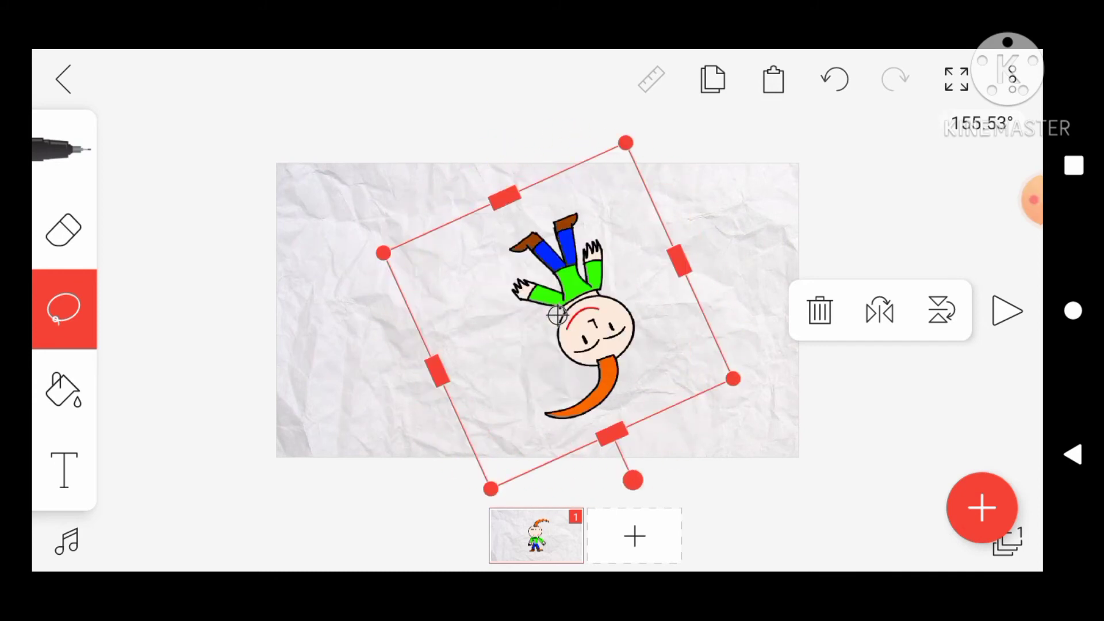
pyautogui.moveTo(630, 479); pyautogui.dragTo(715, 225)
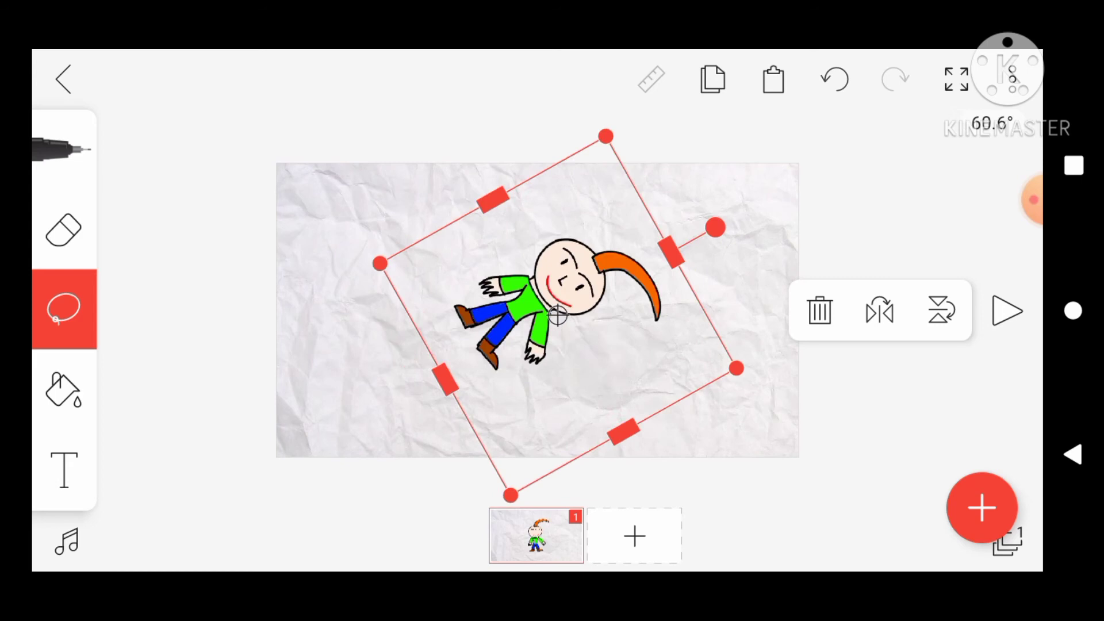